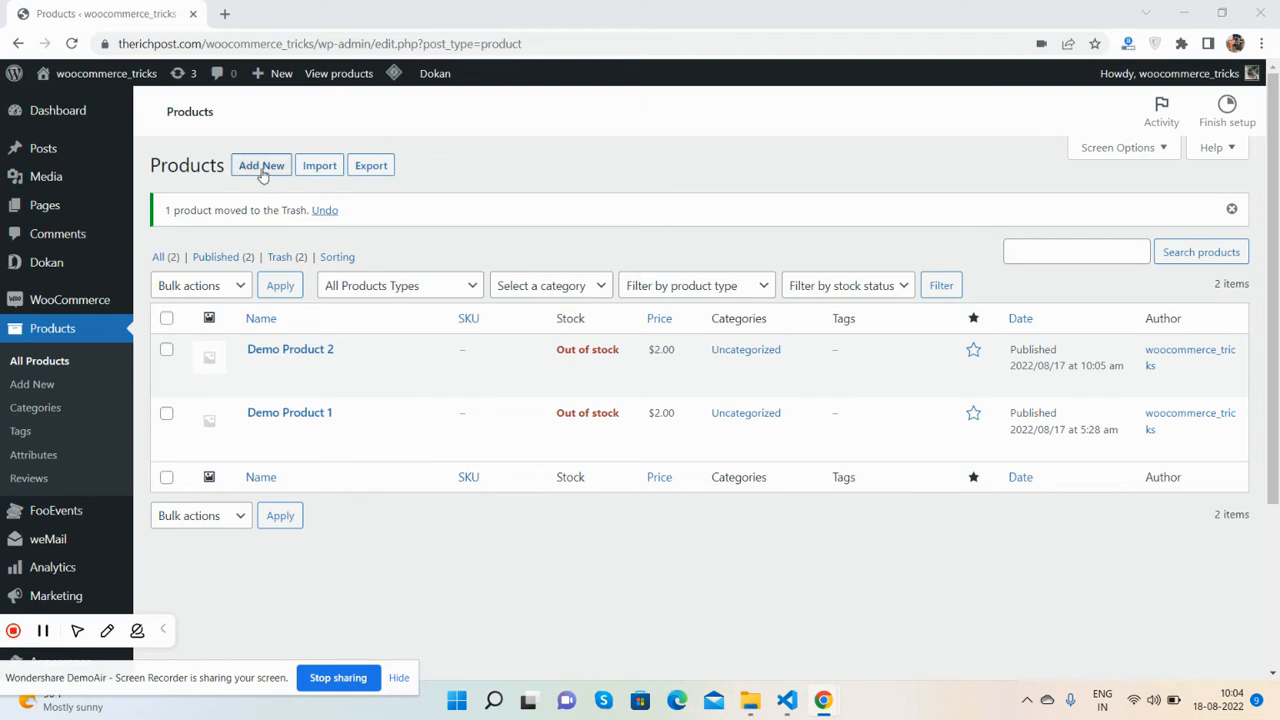
Open a blank new-product form from the WooCommerce Products list.
left_click(261, 165)
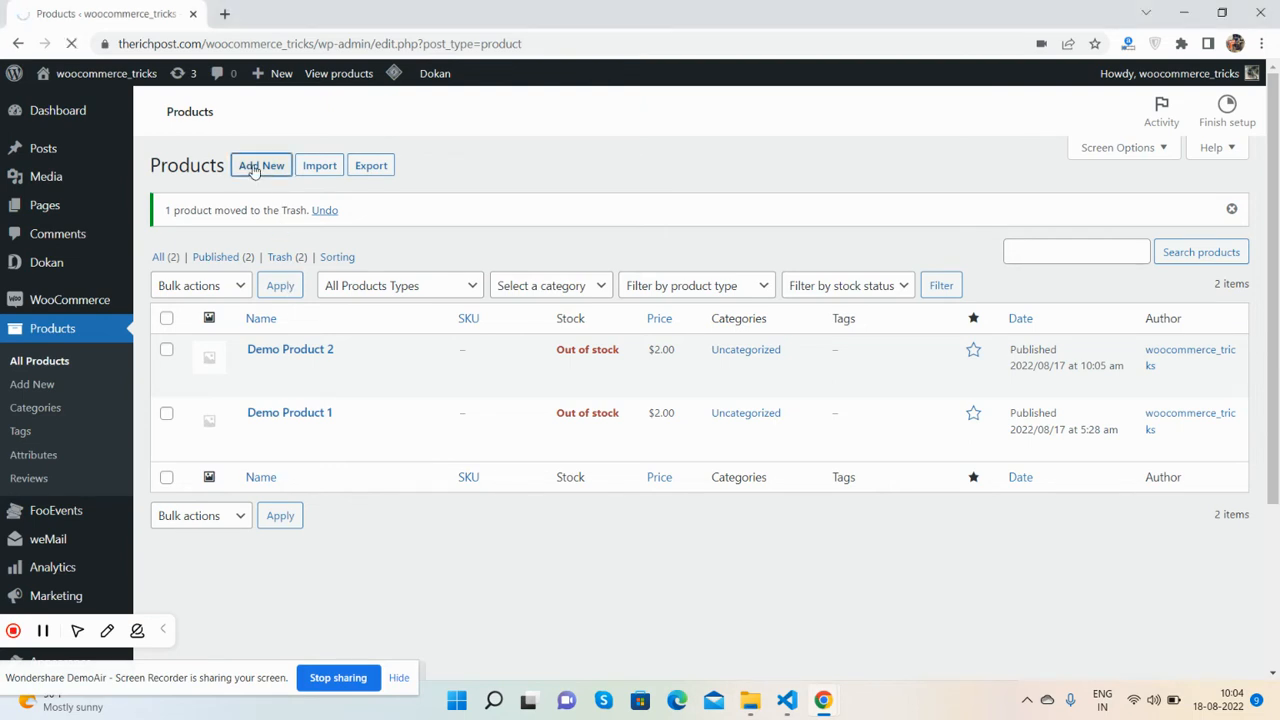
left_click(261, 165)
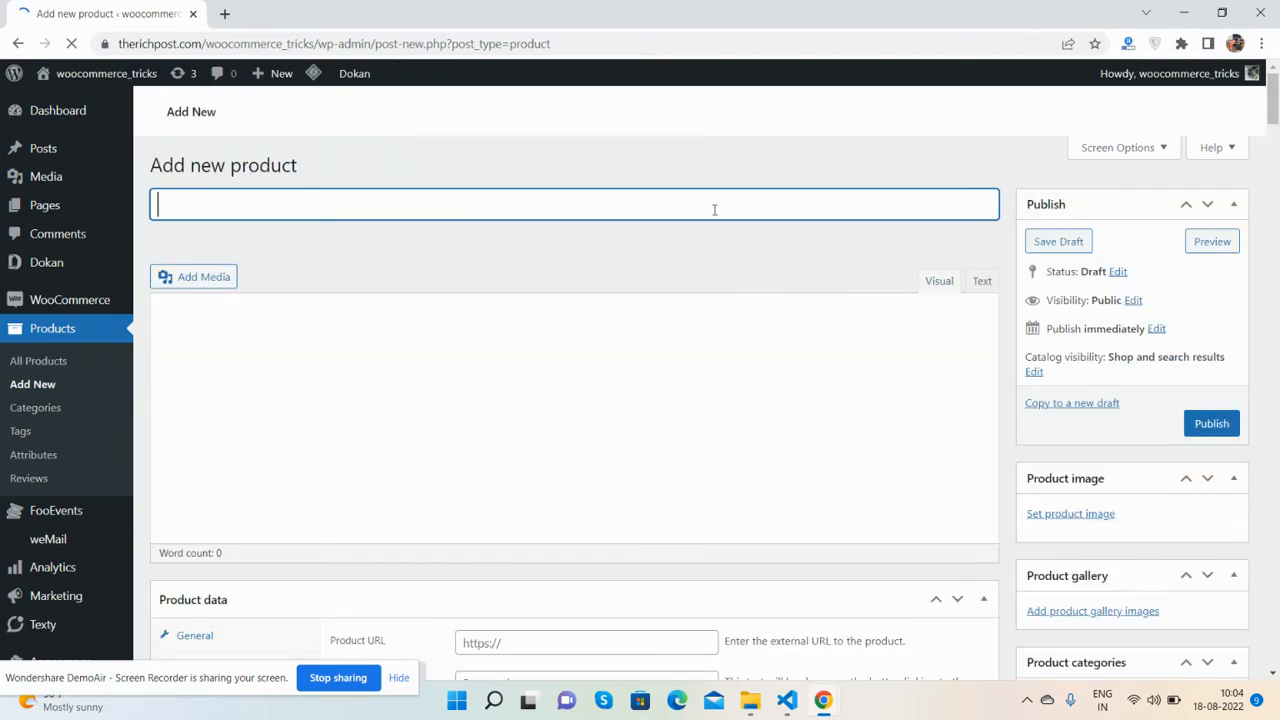
Enter 'Demo Video 1' as title and description, and 'Custom field 1 Value' in Custom Field 1.
type("Demo Video")
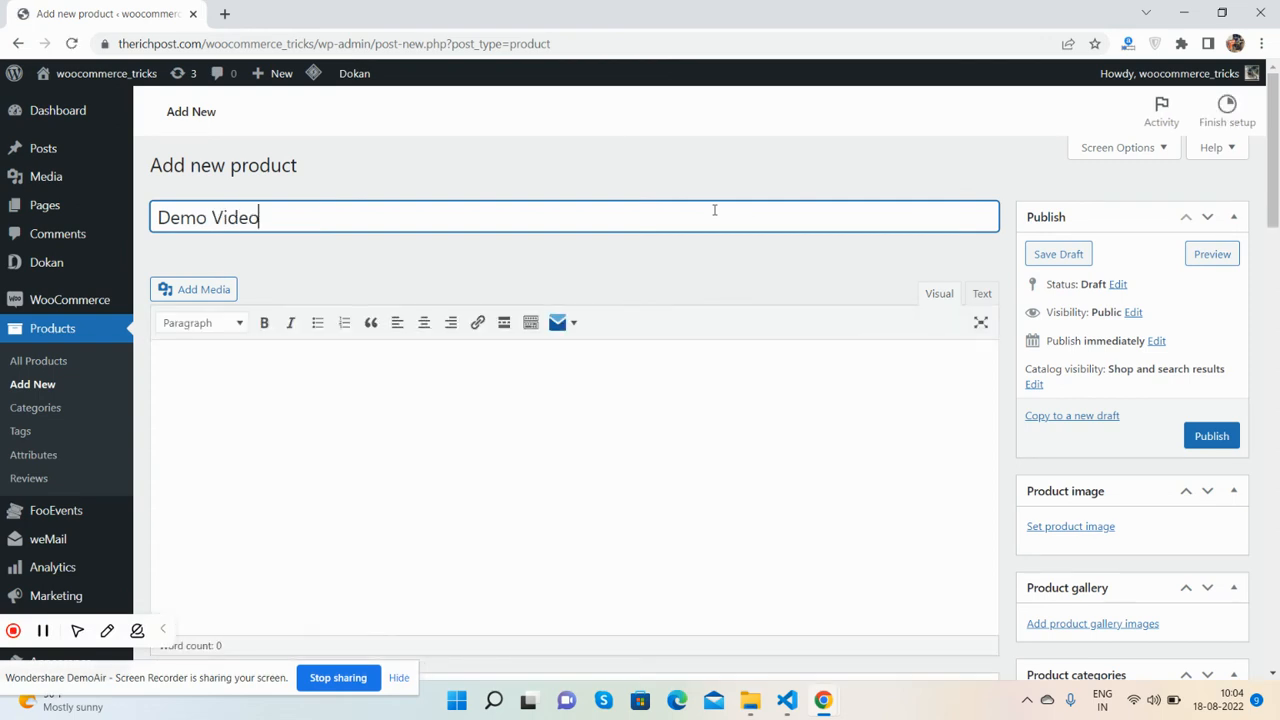
type("1")
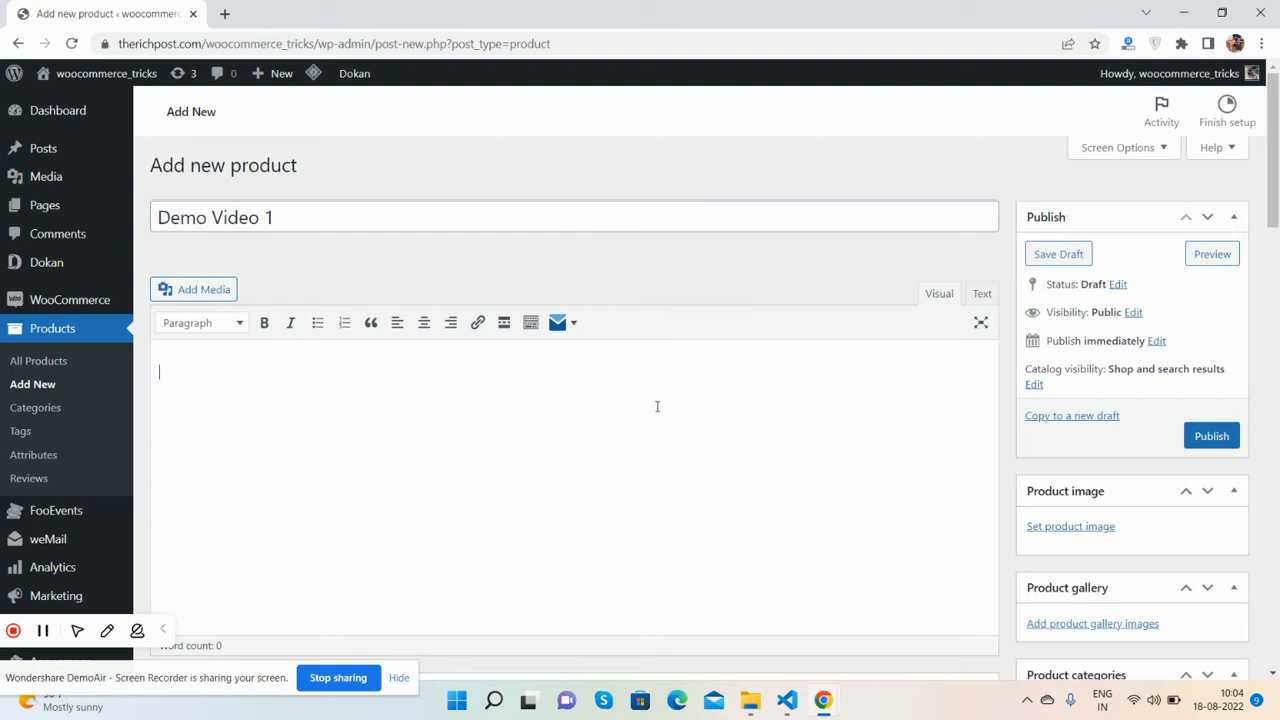
scroll("down", 3)
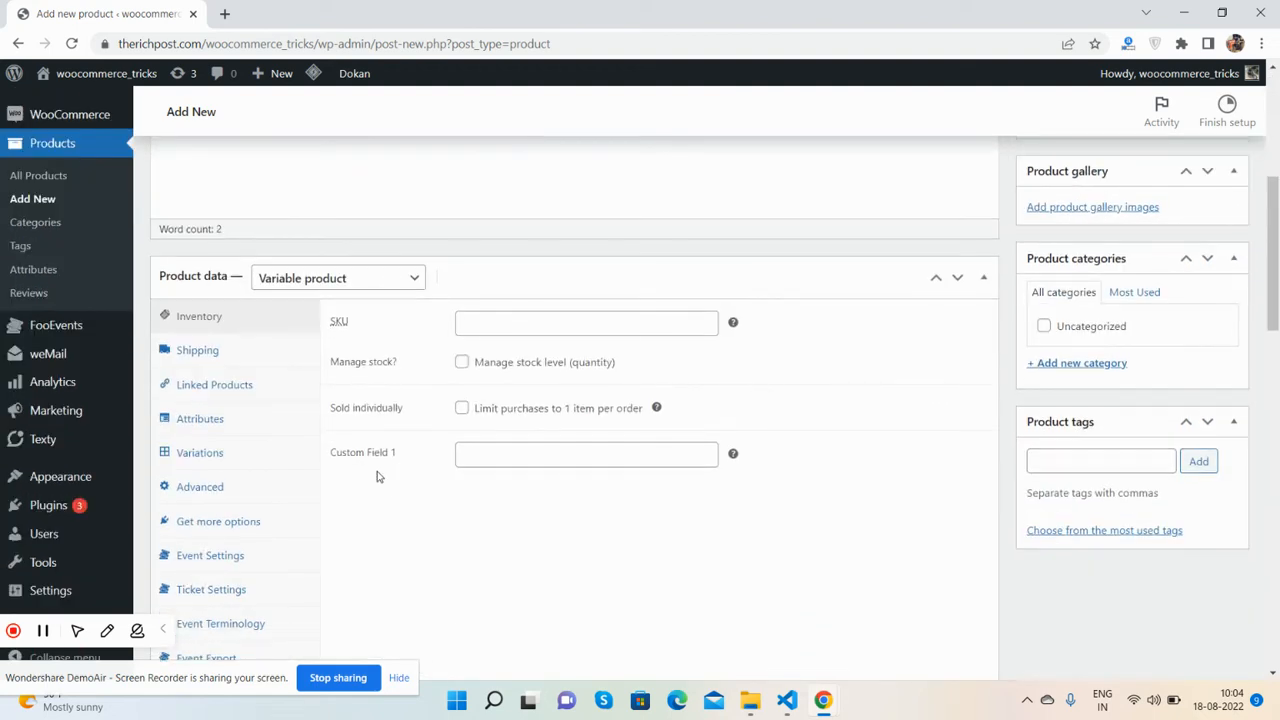
mouse_move(361, 468)
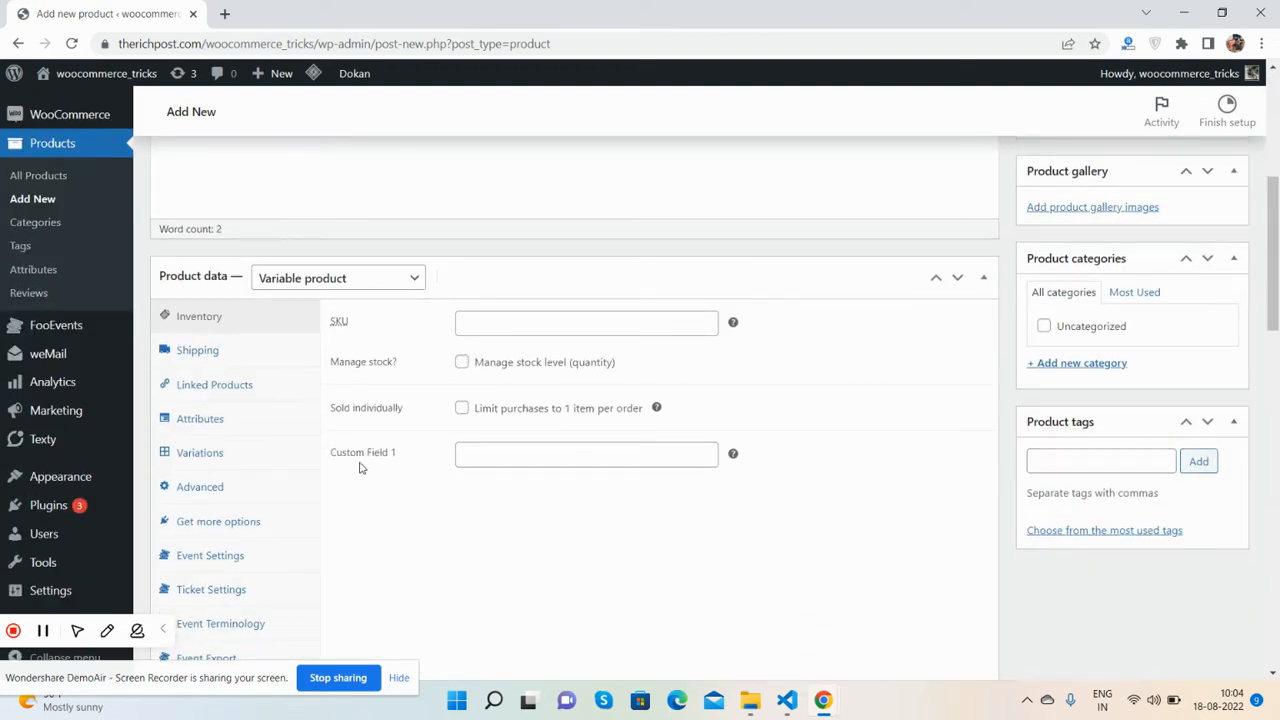
mouse_move(424, 460)
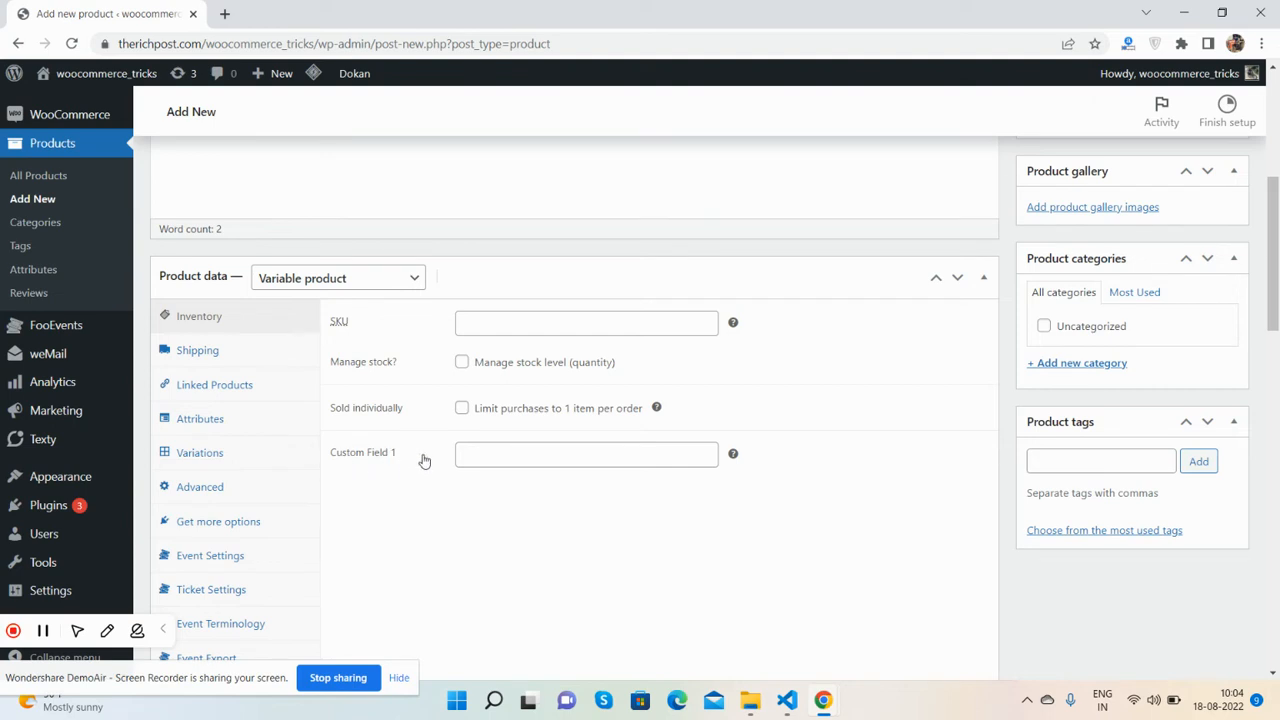
type("Custom field")
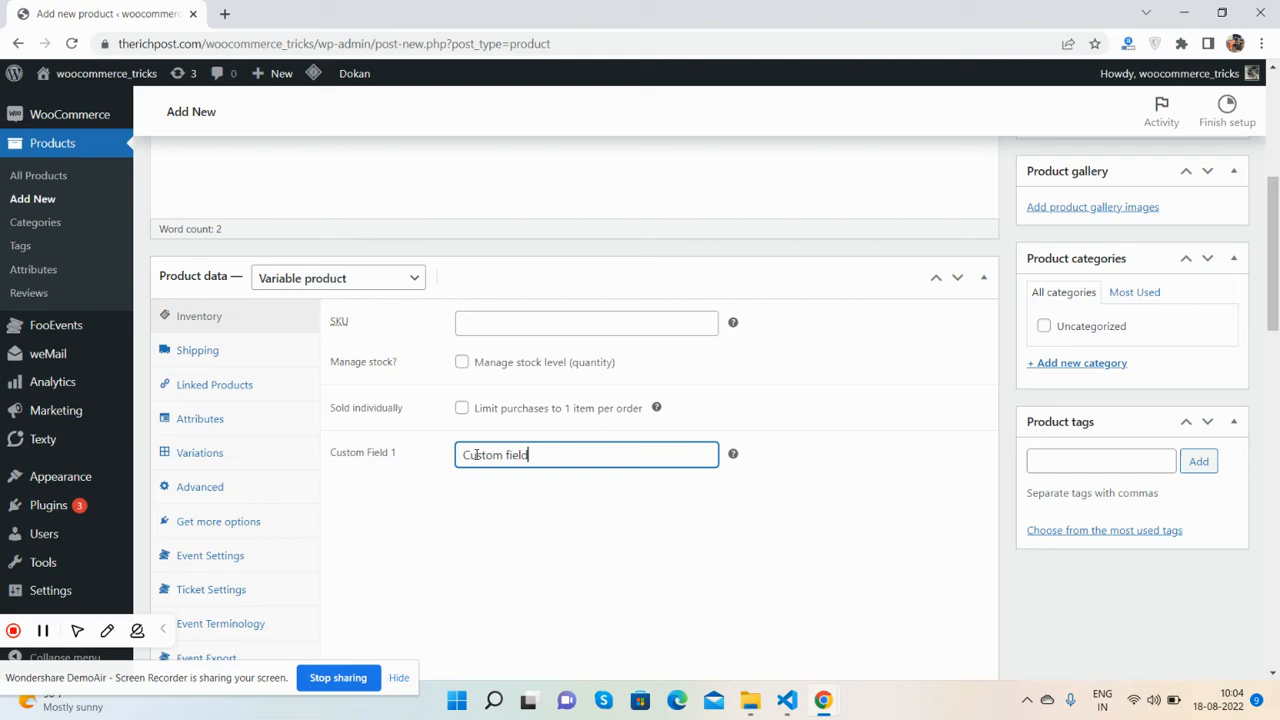
type("1 Val")
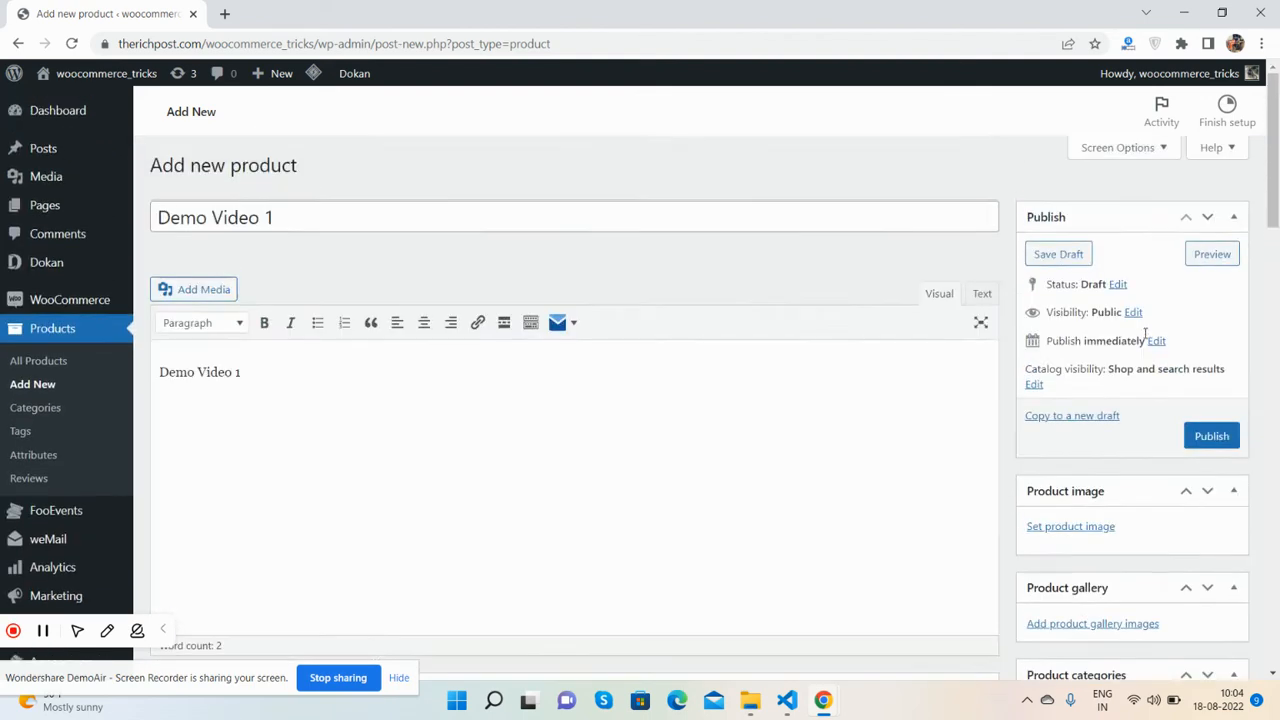
Publish the Demo Video 1 product.
left_click(1211, 435)
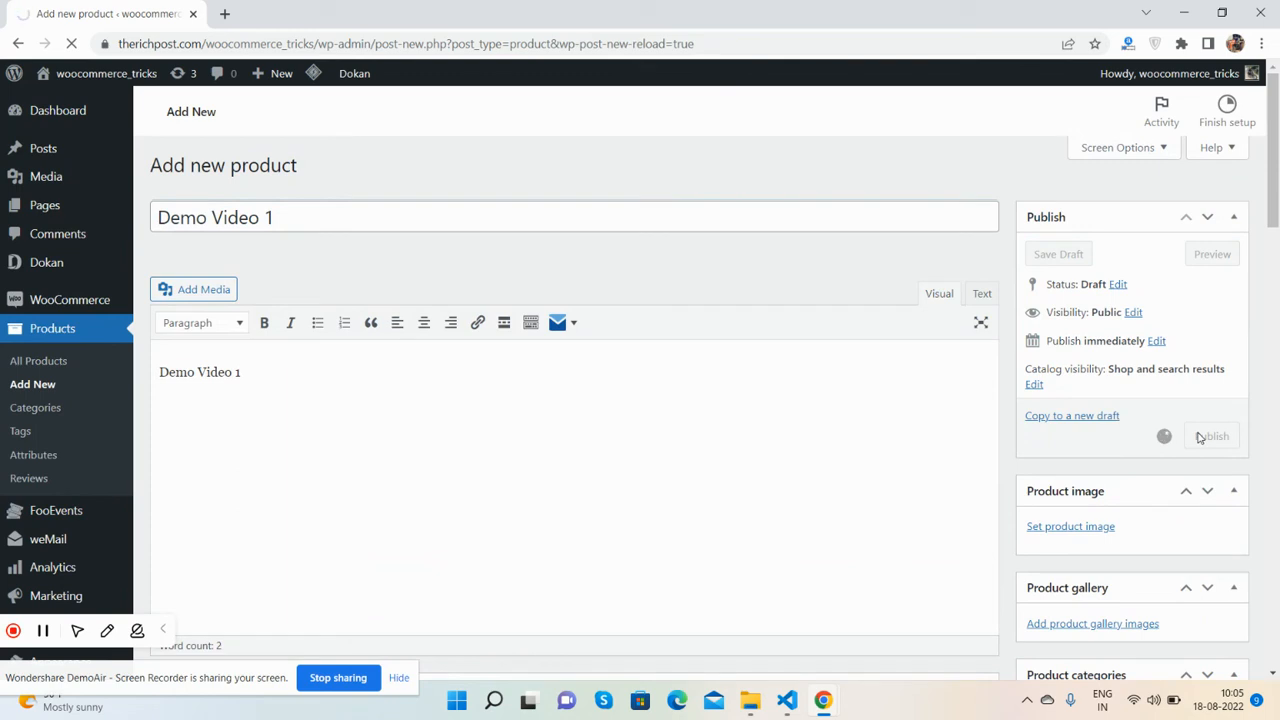
left_click(1211, 436)
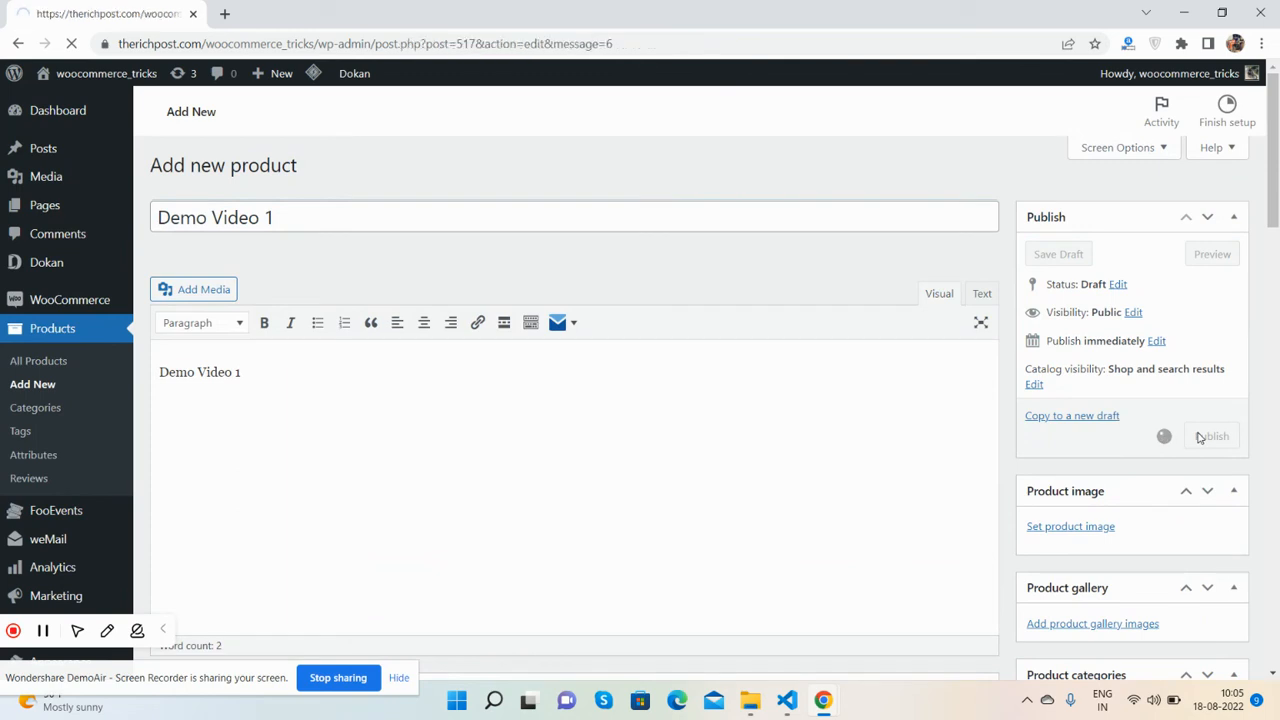
left_click(1211, 436)
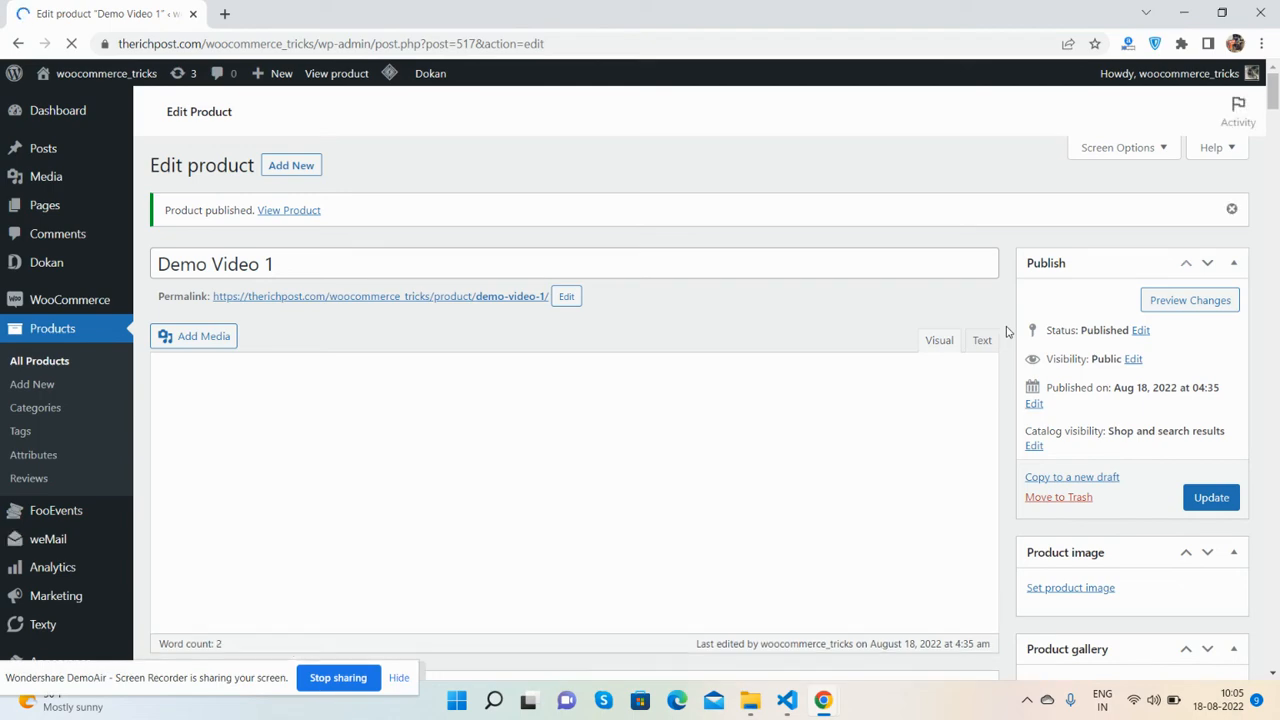
View the live product page showing Custom field 1 Value, then return to the editor.
scroll("down", 3)
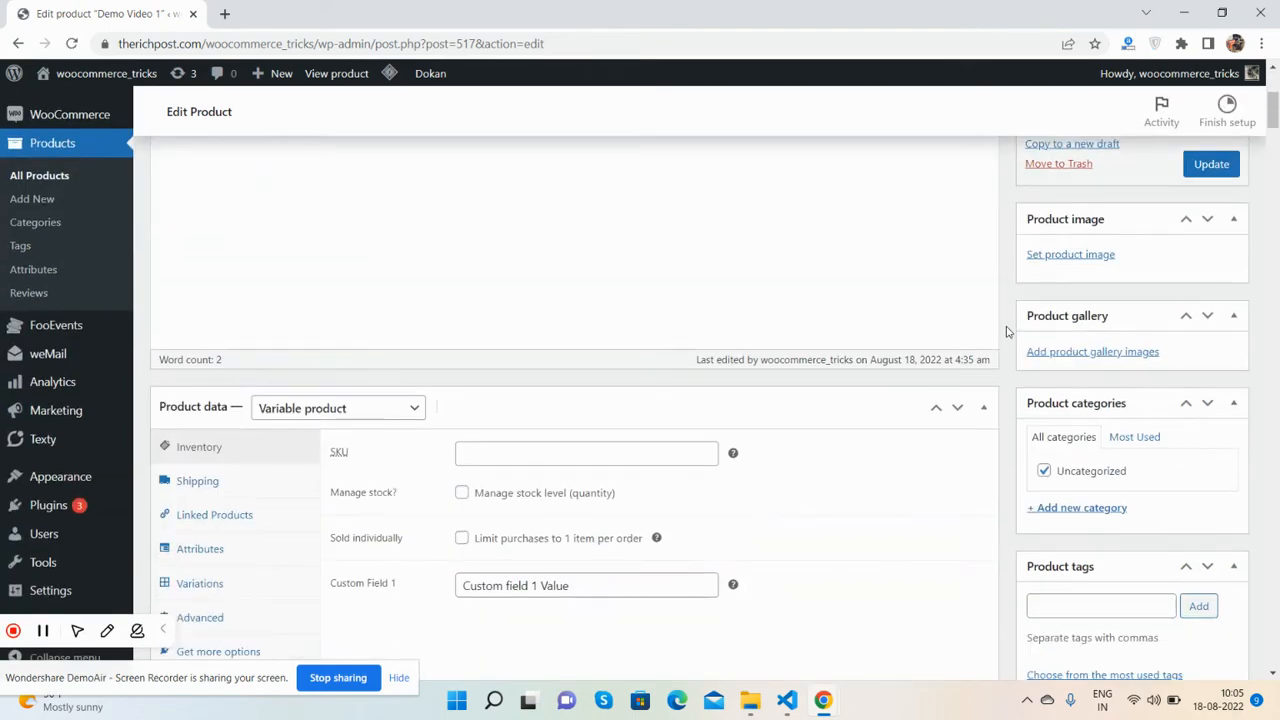
scroll("up", 3)
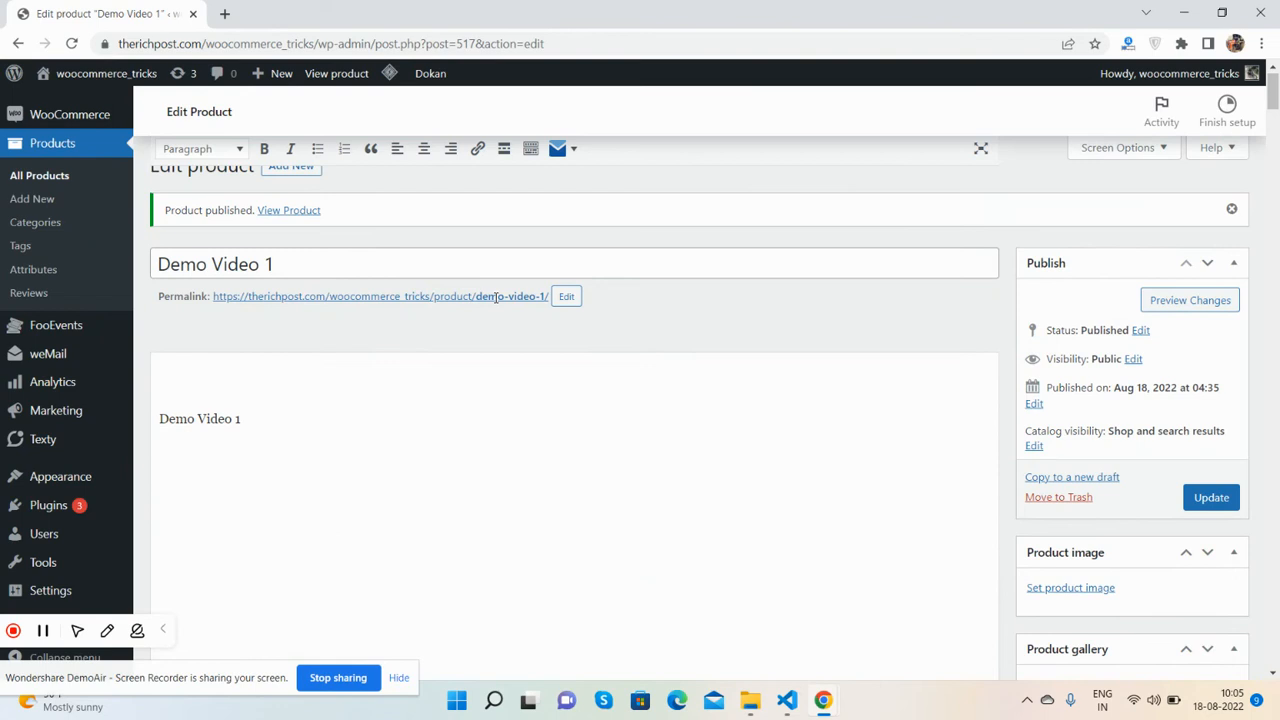
left_click(380, 296)
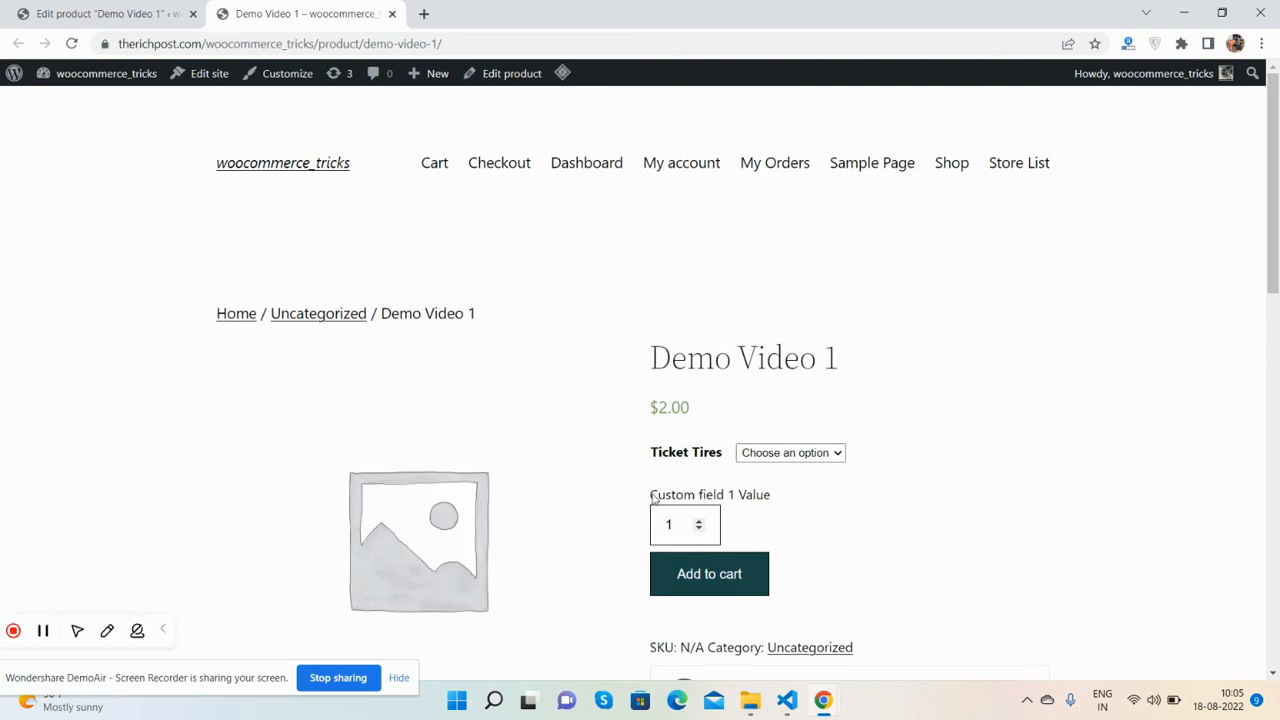
left_click(100, 13)
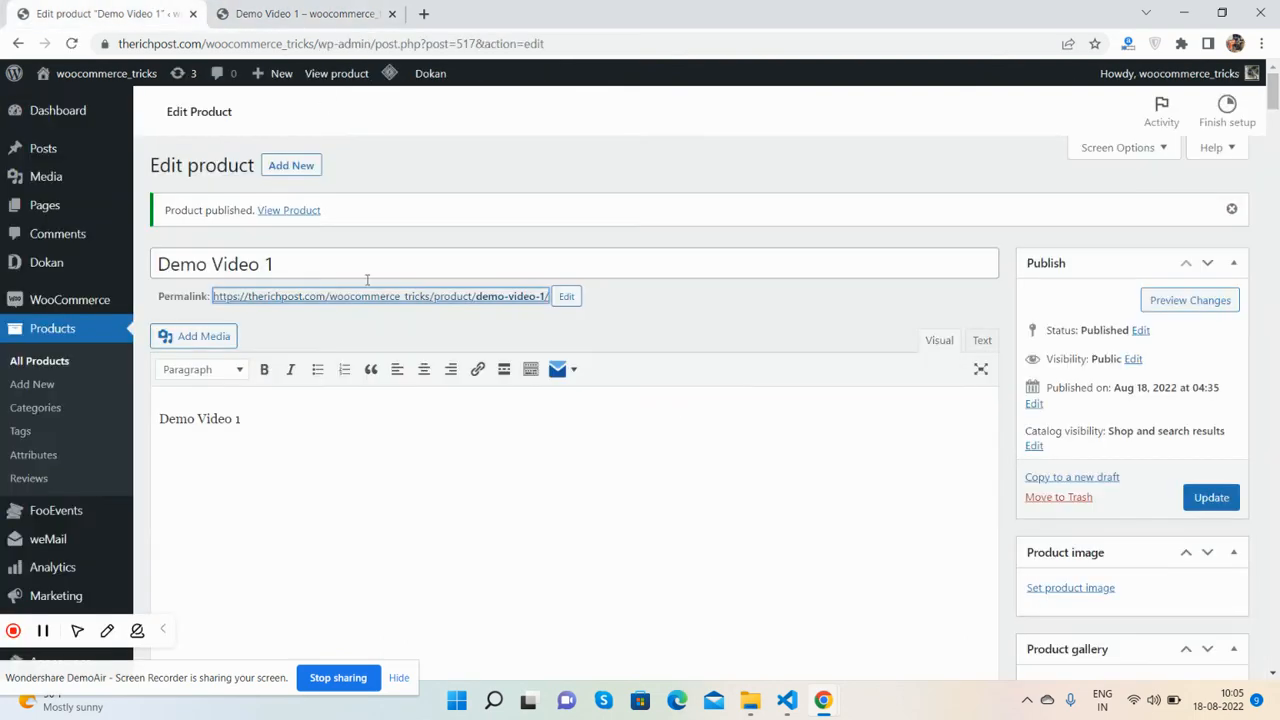
Change Custom Field 1 to 'Custom field 21212 Value' and update the product.
type("Custom field 1 Value")
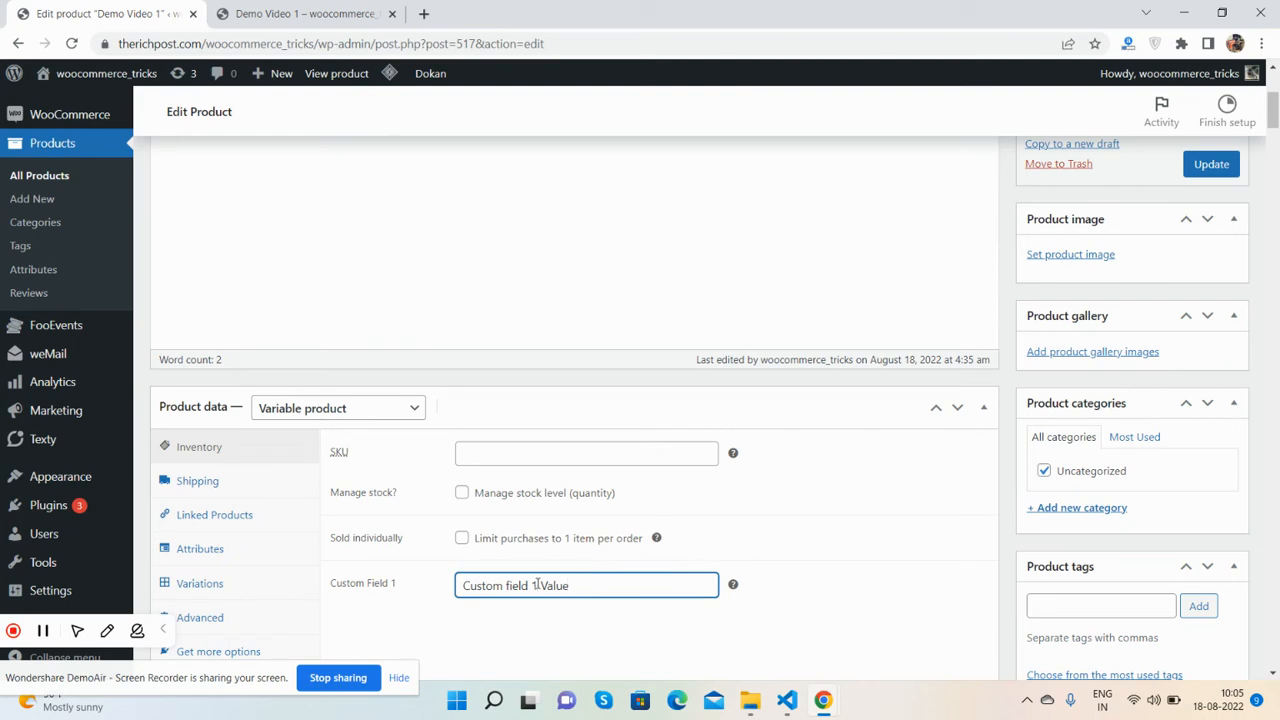
type("21212")
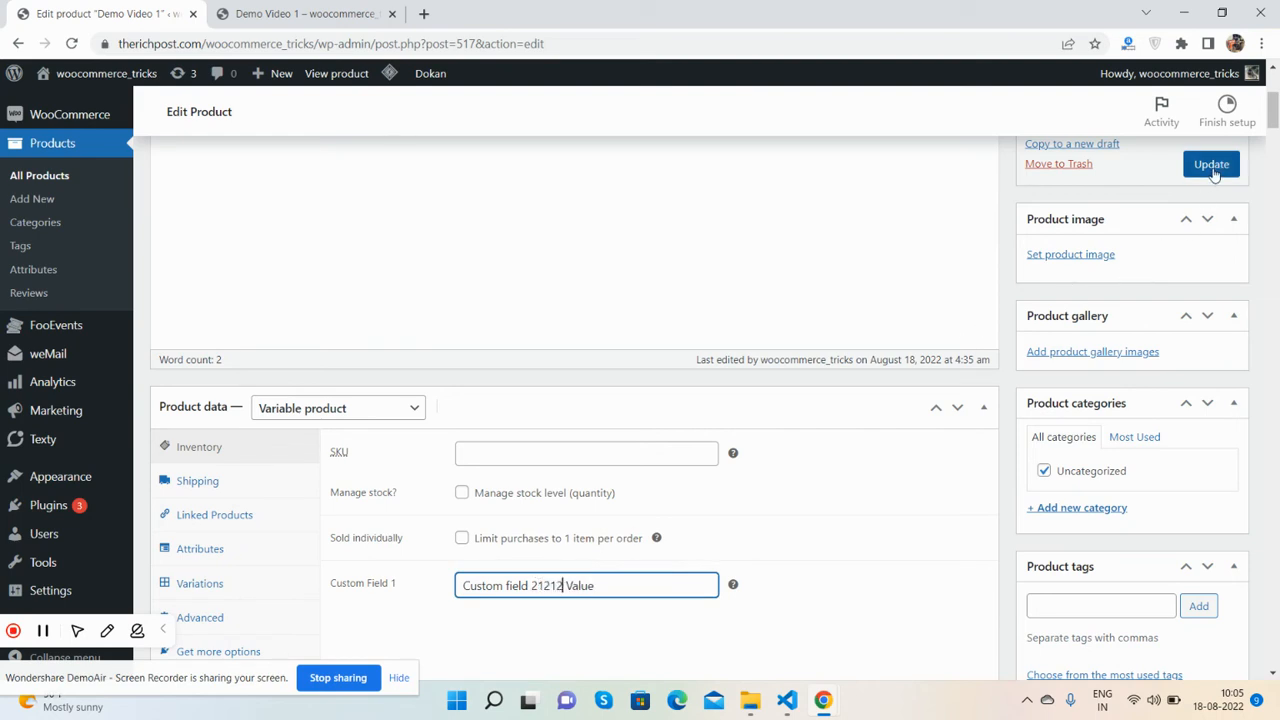
left_click(1211, 163)
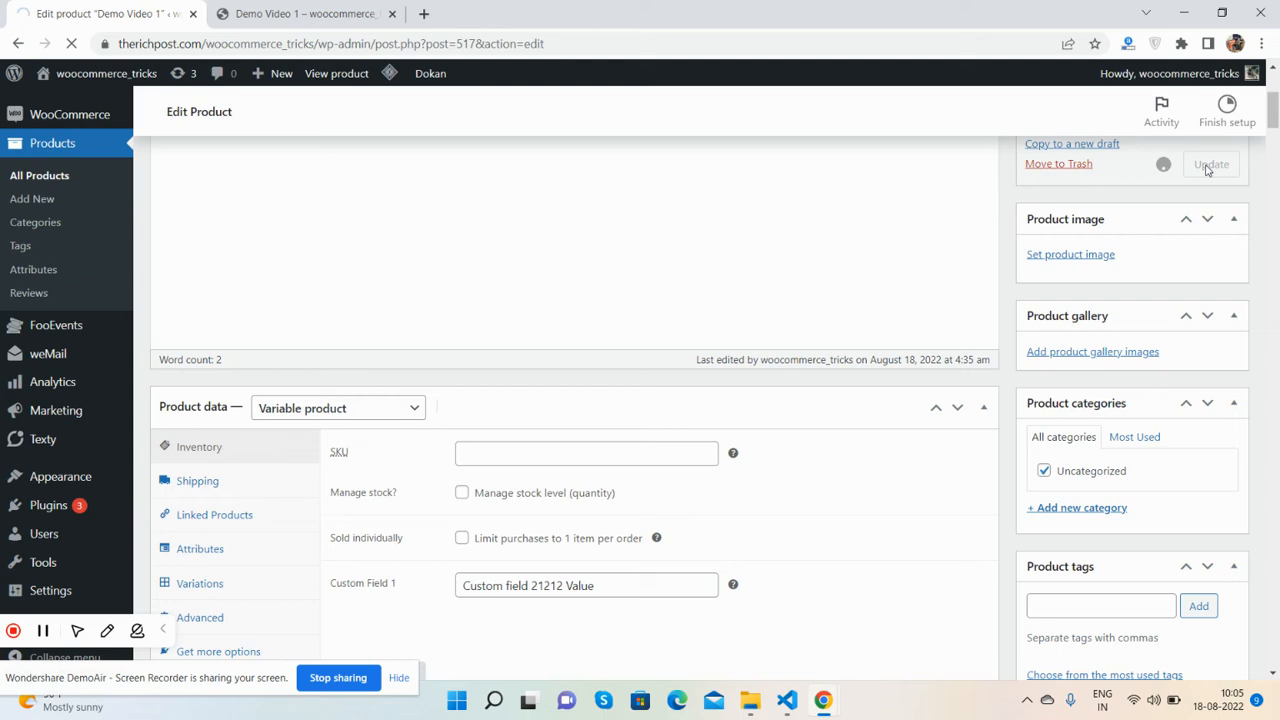
left_click(1211, 164)
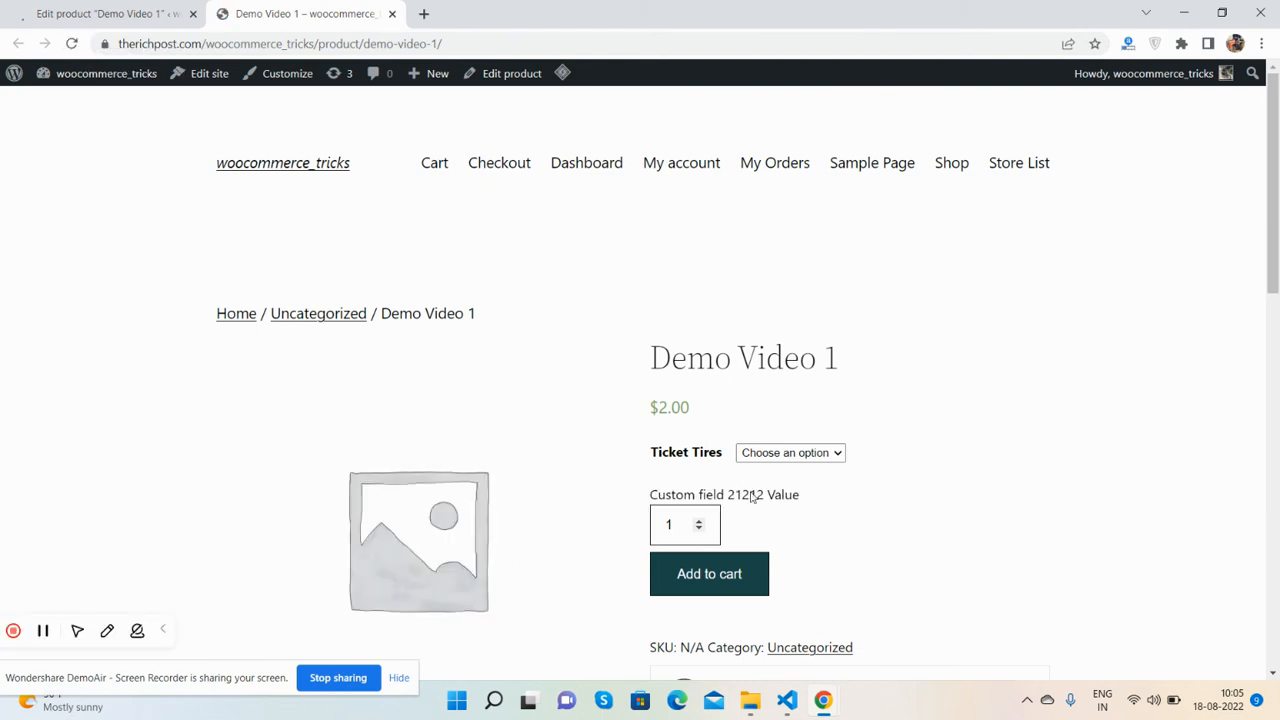
Return to the Demo Video 1 editor tab after checking the updated storefront page.
left_click(100, 13)
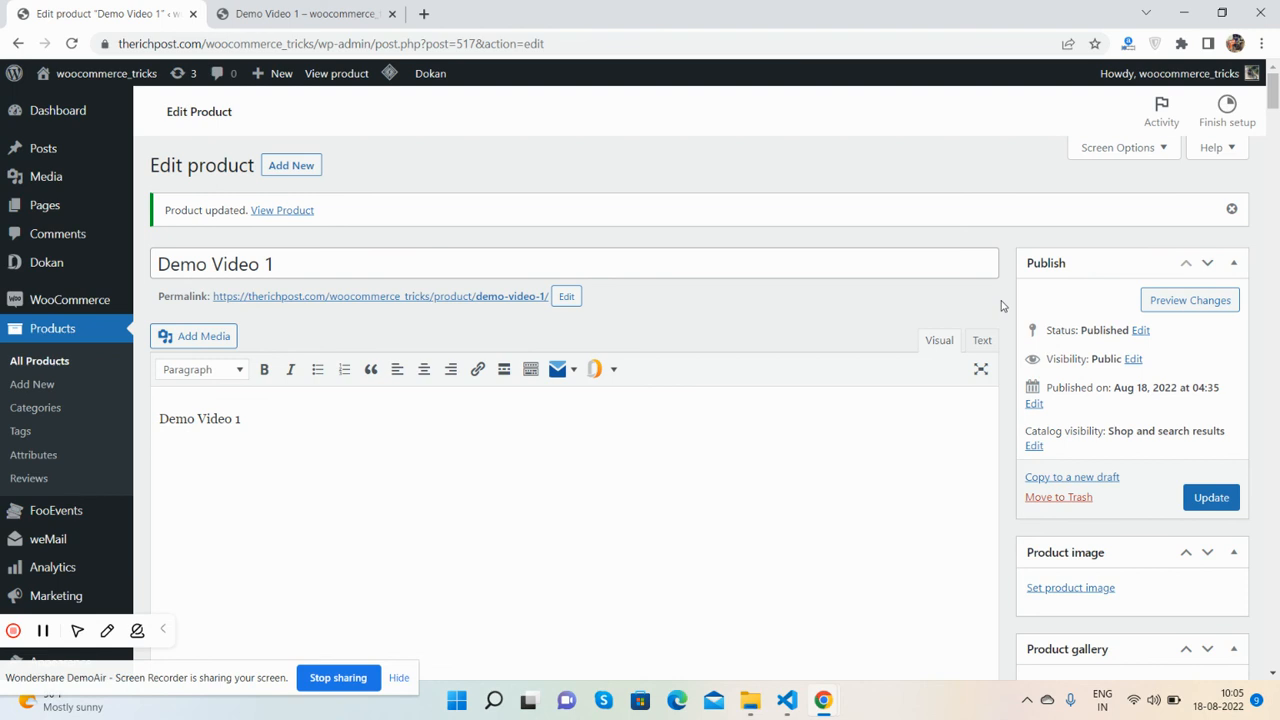
scroll("down", 3)
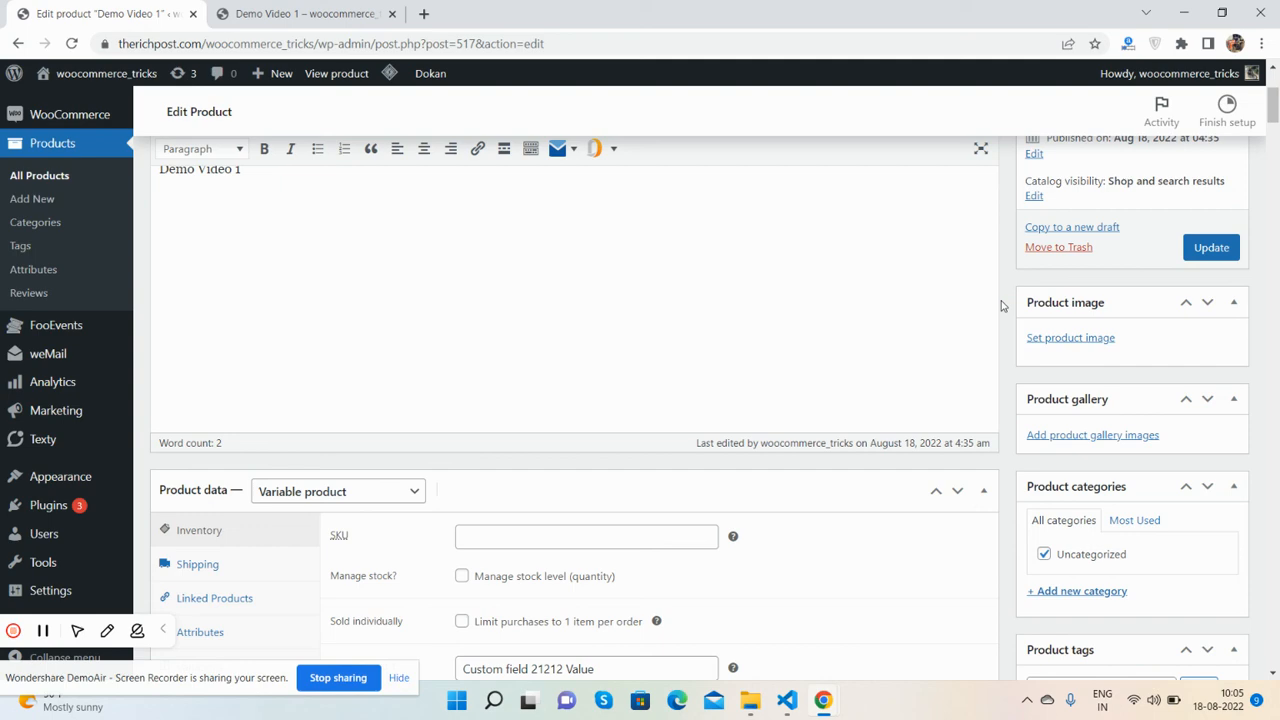
left_click(1211, 247)
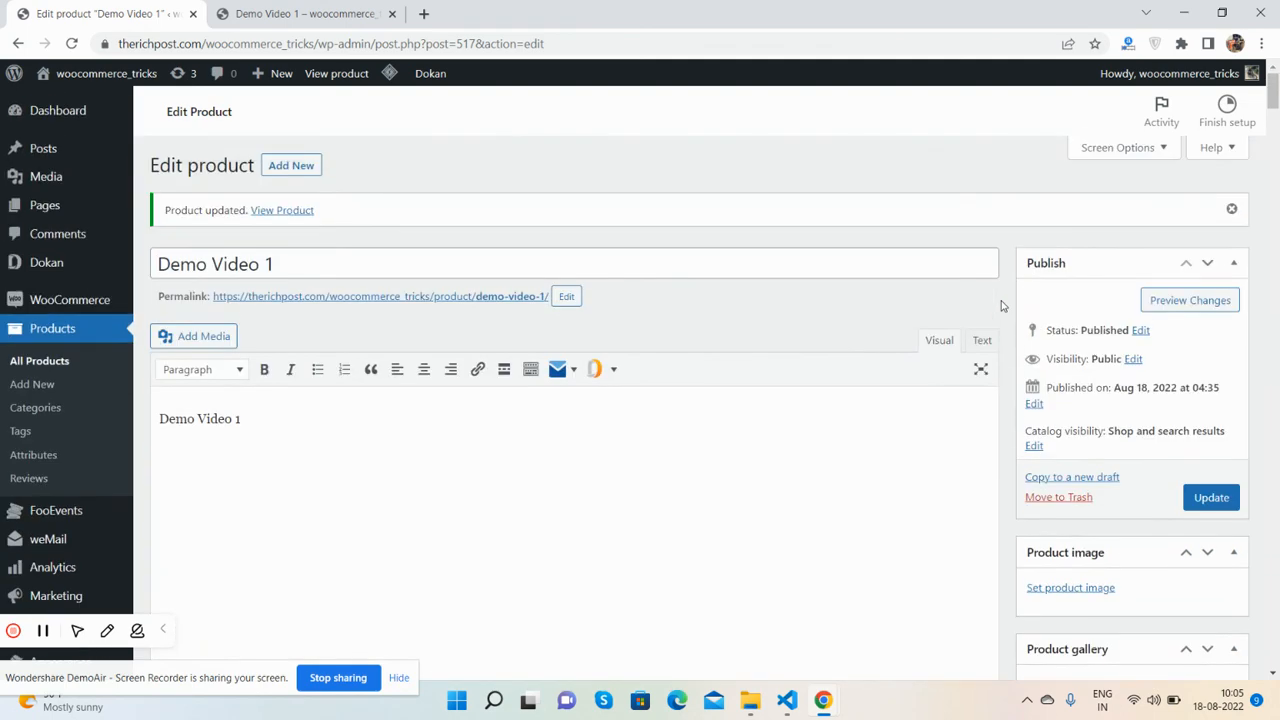